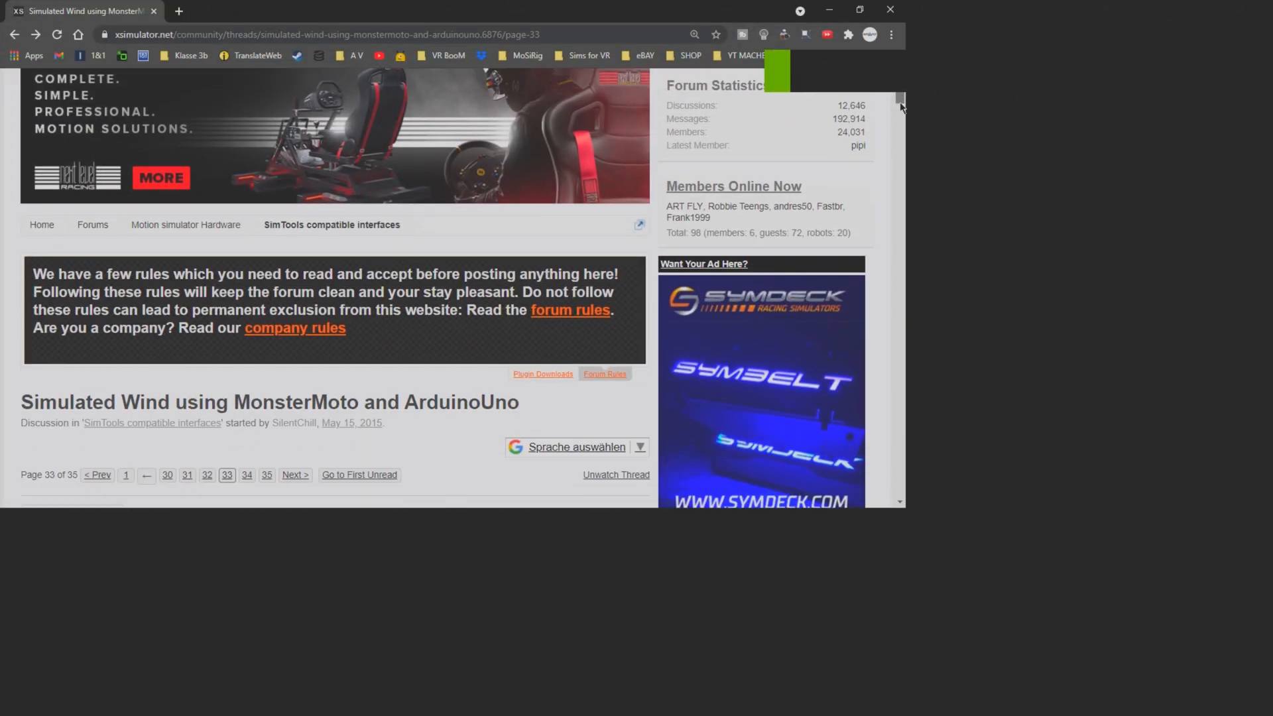
{"action": "scroll", "scroll_direction": "down", "scroll_amount": 3}
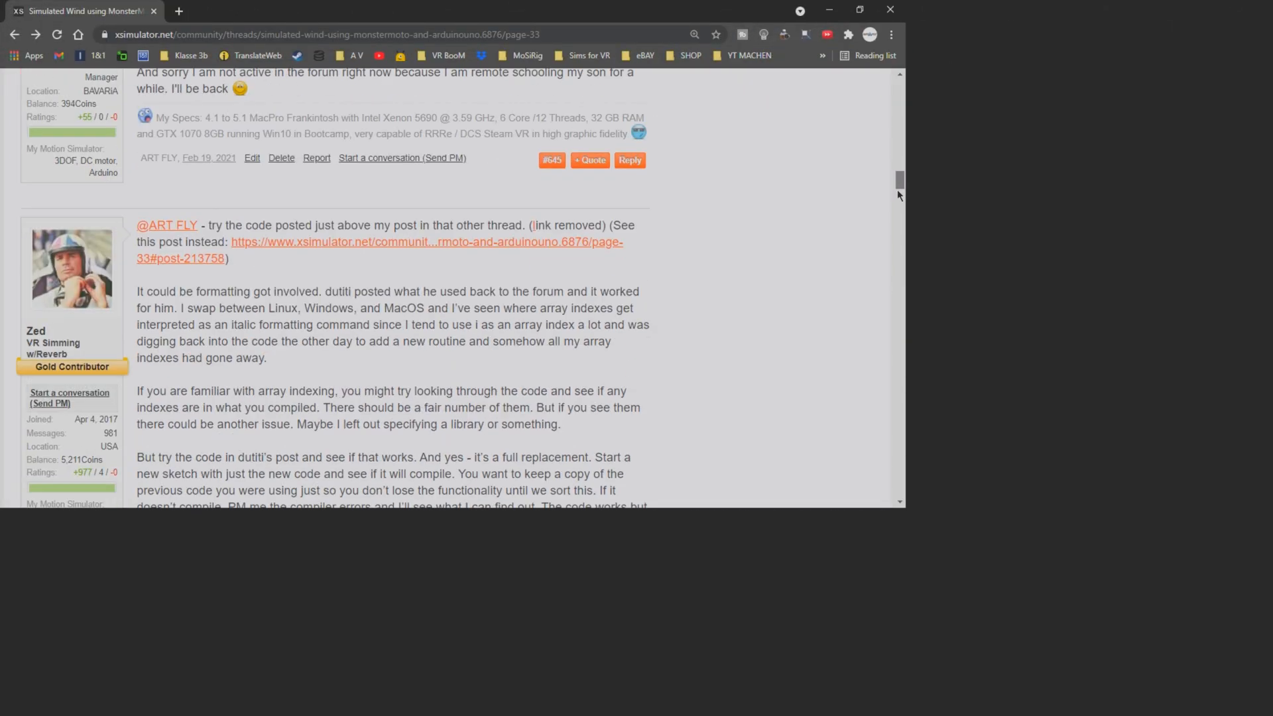
{"action": "scroll", "scroll_direction": "down", "scroll_amount": 3}
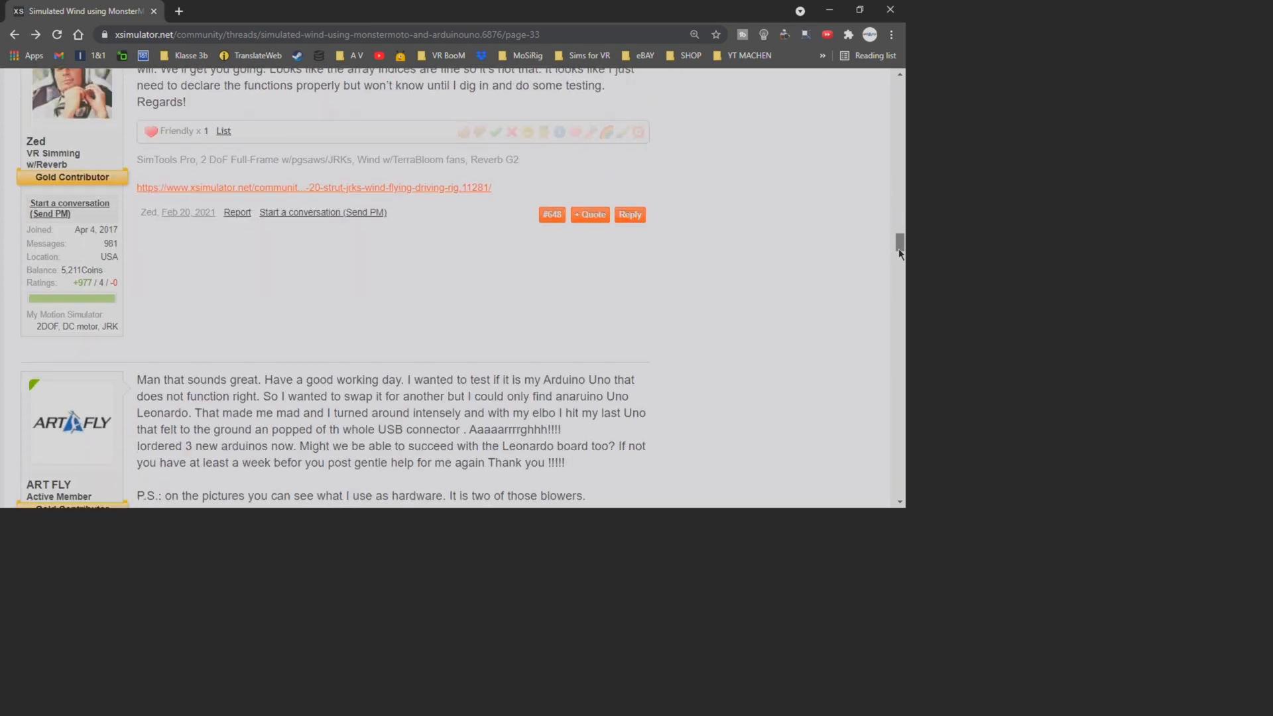
{"action": "scroll", "scroll_direction": "down", "scroll_amount": 3}
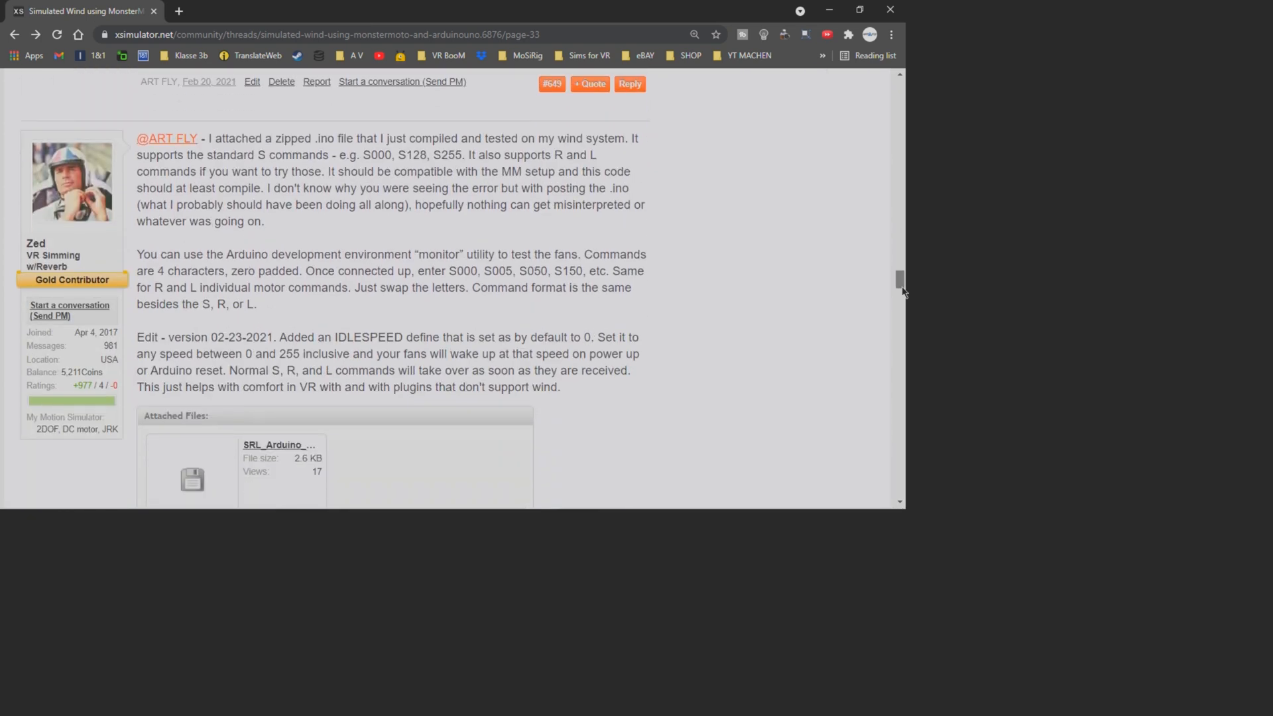